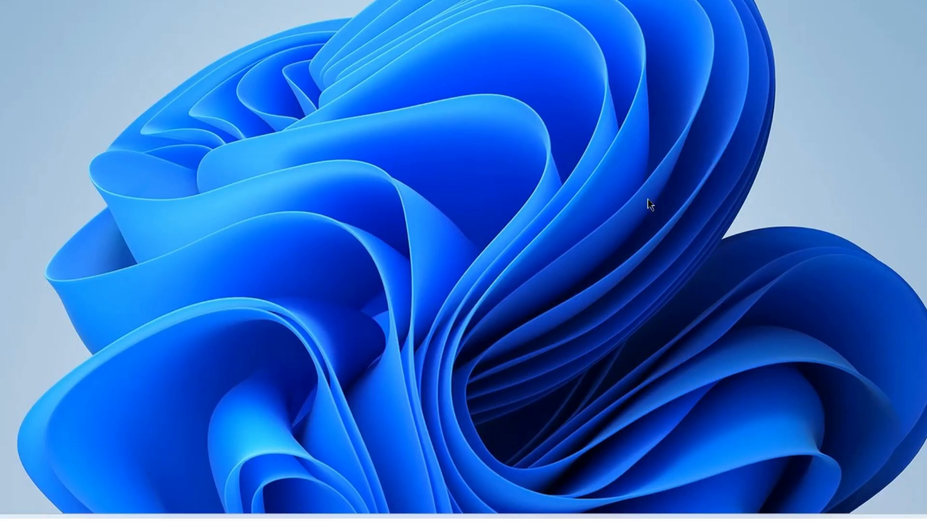
pyautogui.moveTo(566, 259)
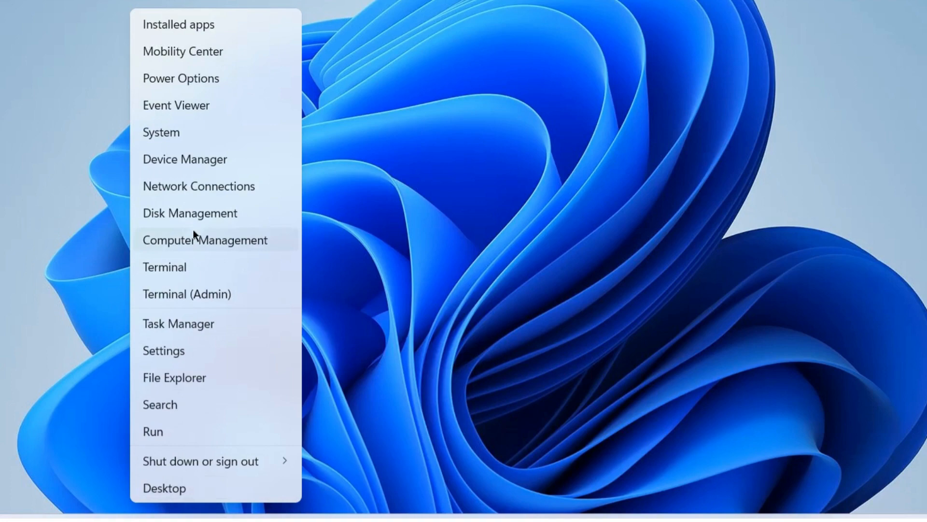
pyautogui.moveTo(187, 324)
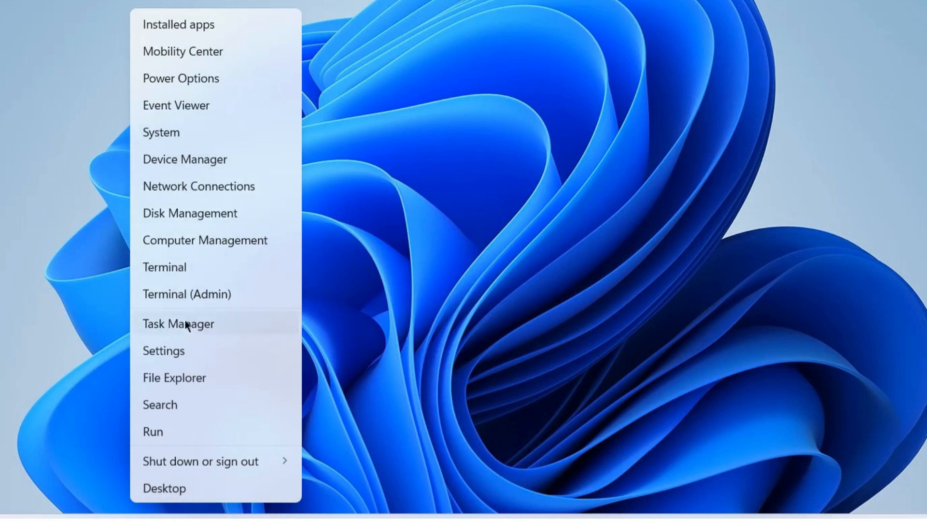
# - Launch Task Manager from the Start button's power user menu
pyautogui.click(178, 324)
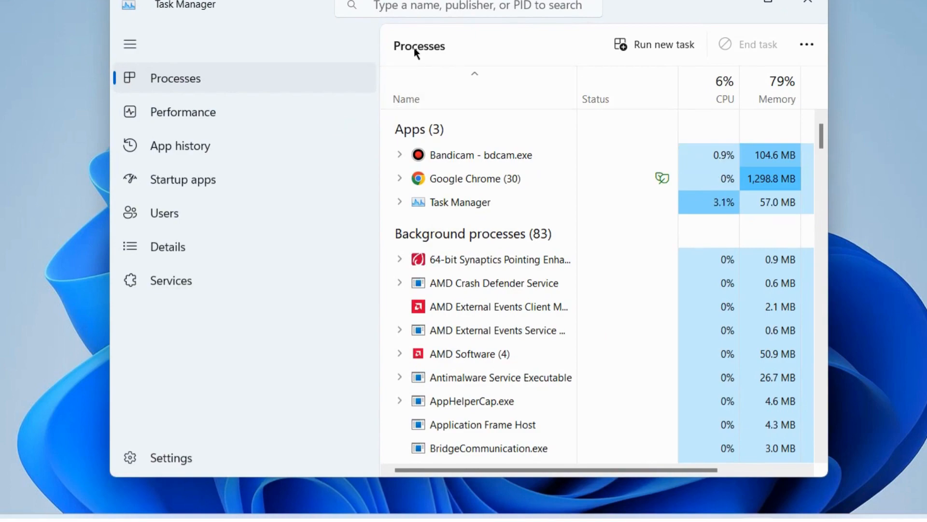
# - End the Windows Explorer process from the Processes list, blanking the desktop
pyautogui.scroll(-3)
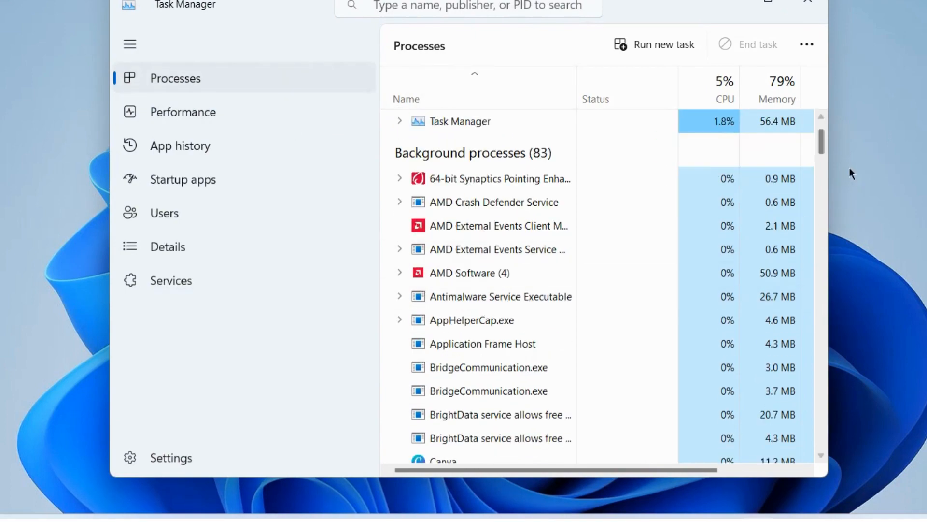
pyautogui.scroll(-3)
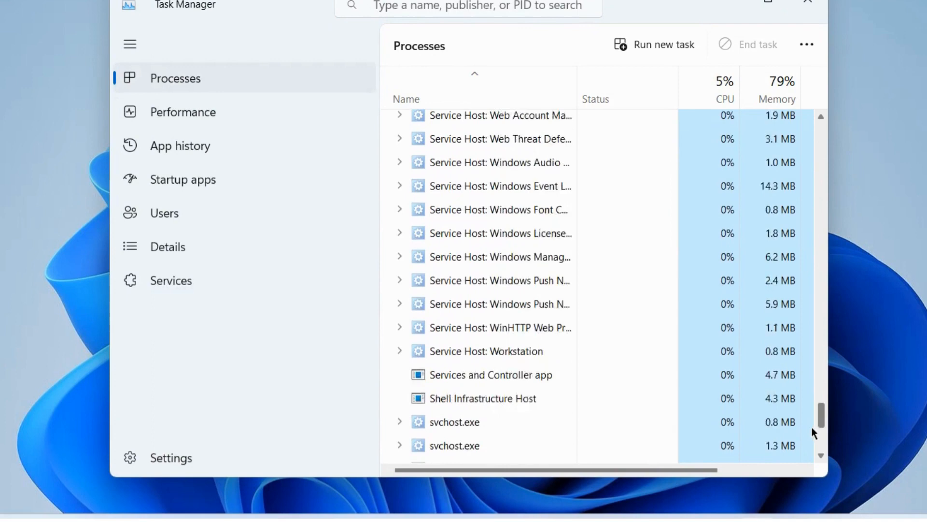
pyautogui.click(471, 332)
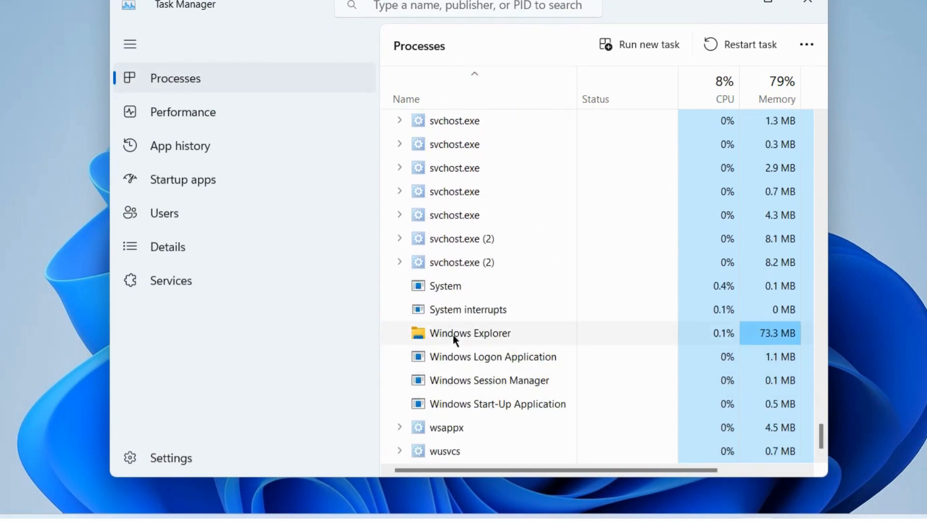
pyautogui.rightClick(470, 333)
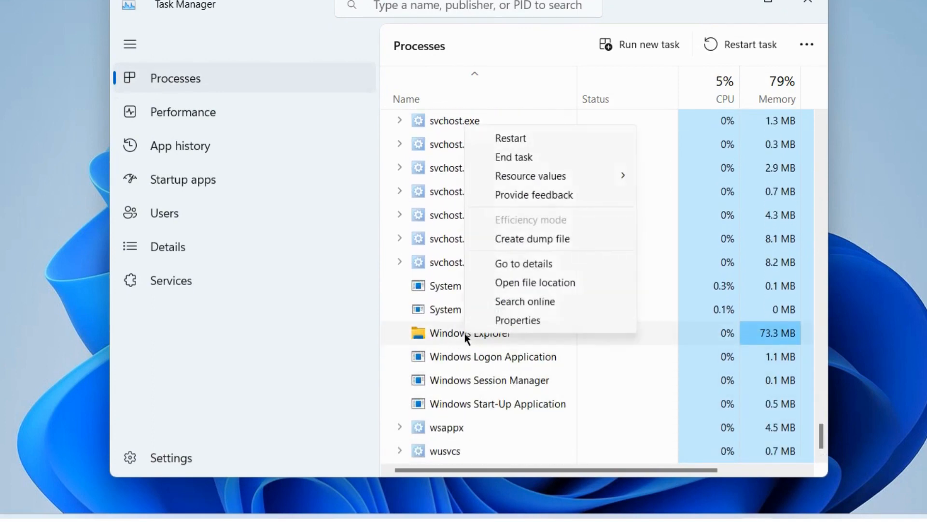
pyautogui.moveTo(513, 156)
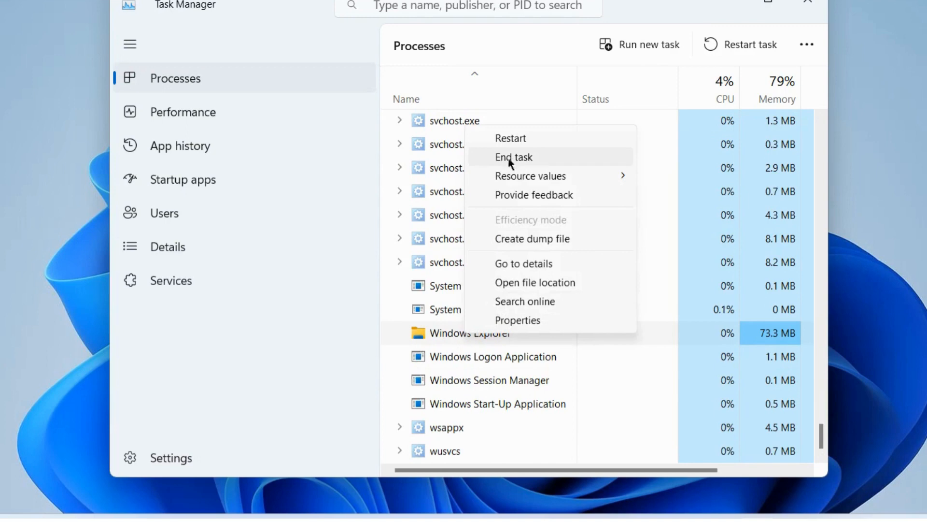
pyautogui.click(512, 157)
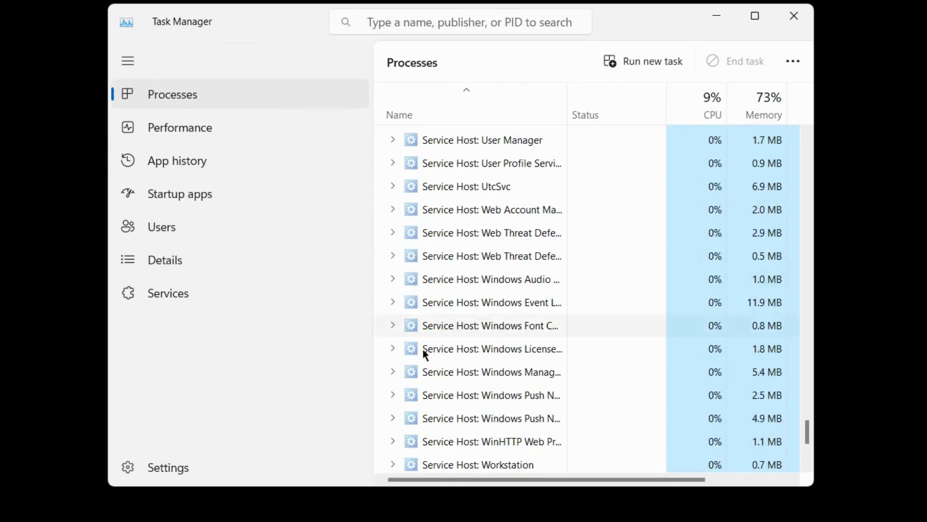
pyautogui.moveTo(550, 201)
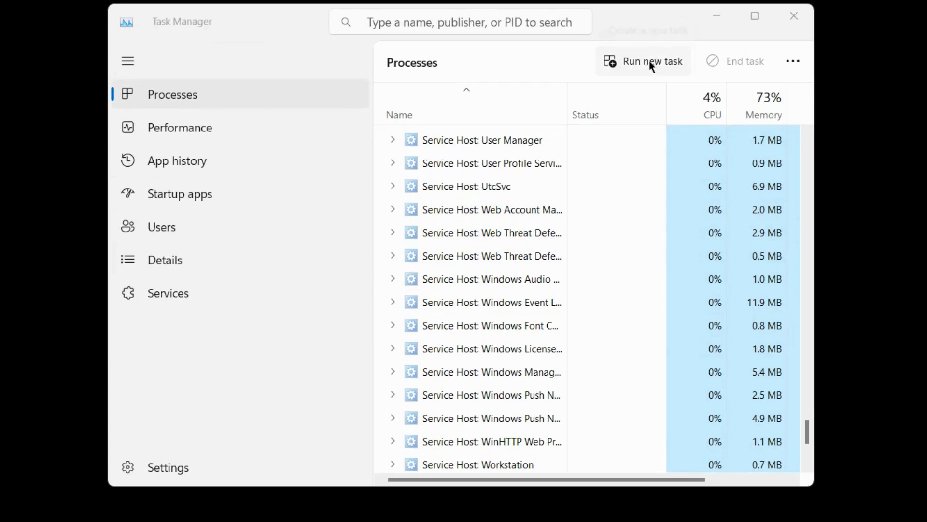
# - Run explorer.exe as a new task so the desktop comes back
pyautogui.click(643, 61)
pyautogui.write('explorer.exe')
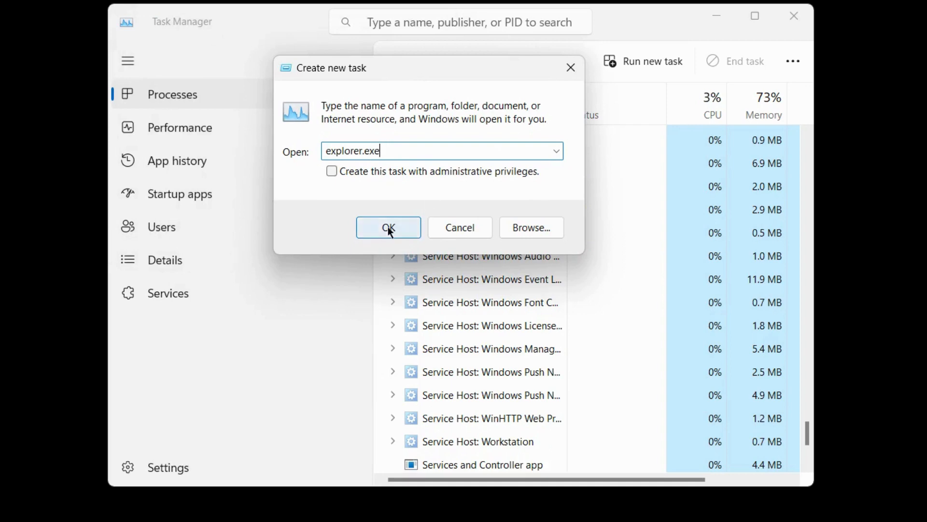
pyautogui.click(388, 227)
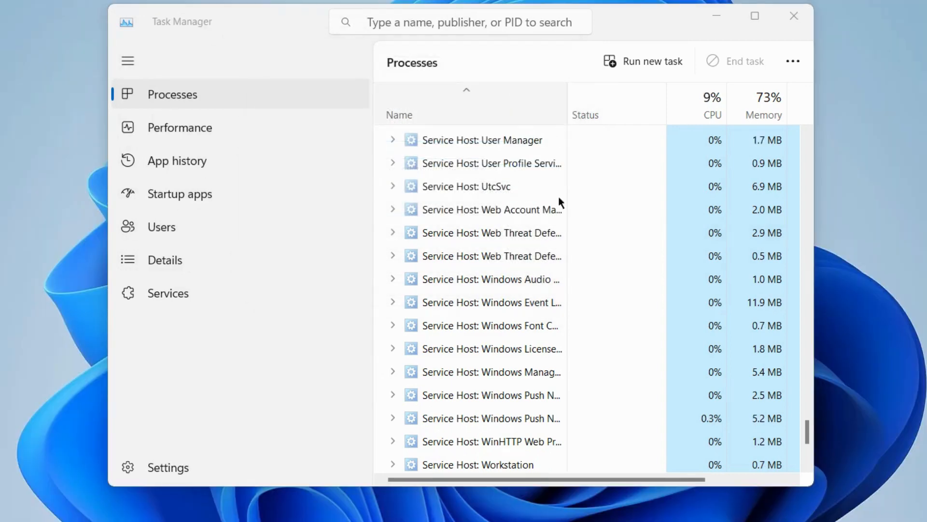
pyautogui.scroll(3)
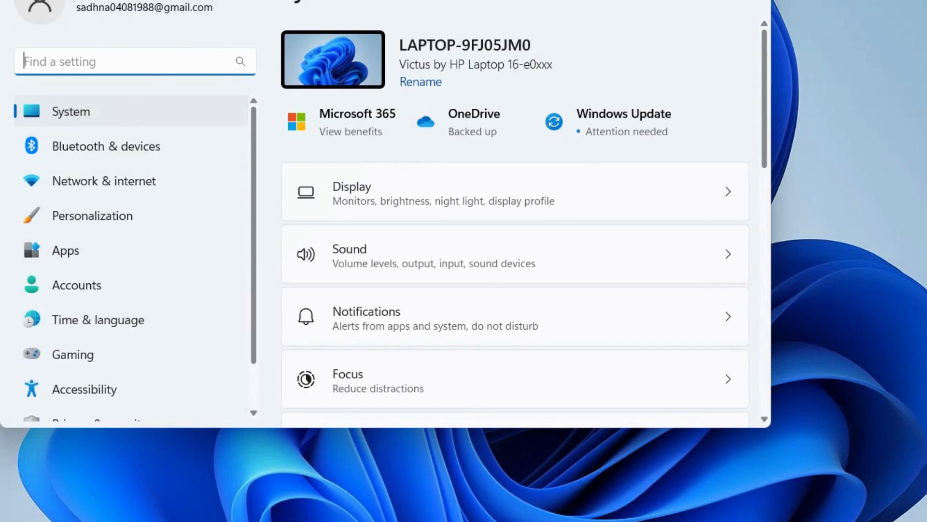
pyautogui.moveTo(65, 249)
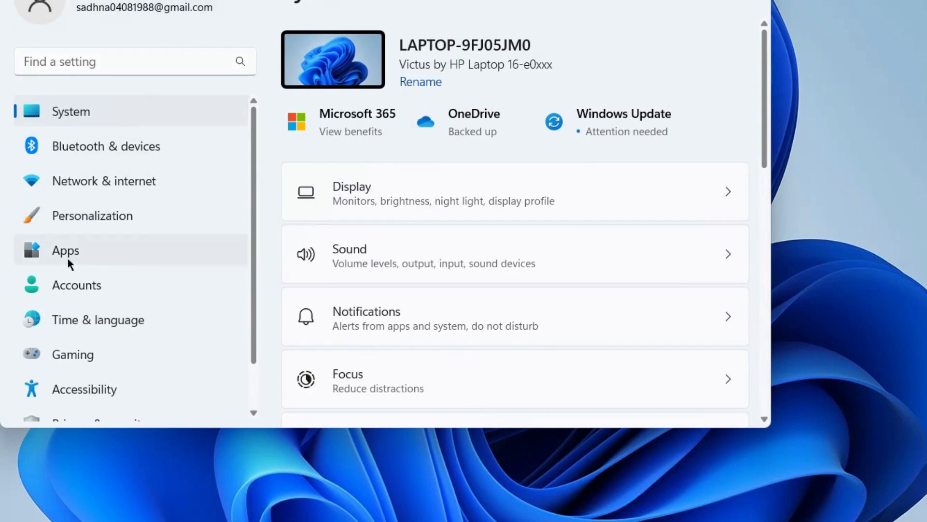
# - Go to Apps > Default apps and bring Reset all default apps into view
pyautogui.click(65, 249)
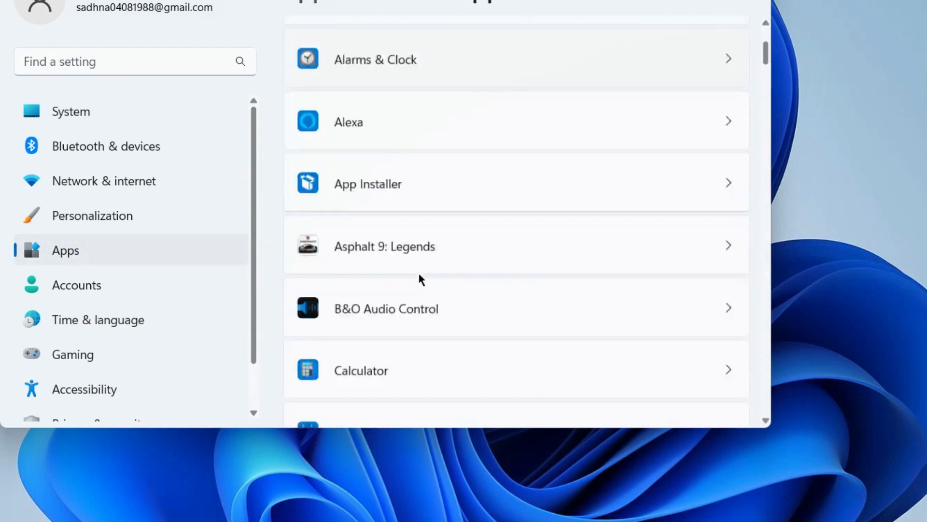
pyautogui.scroll(-3)
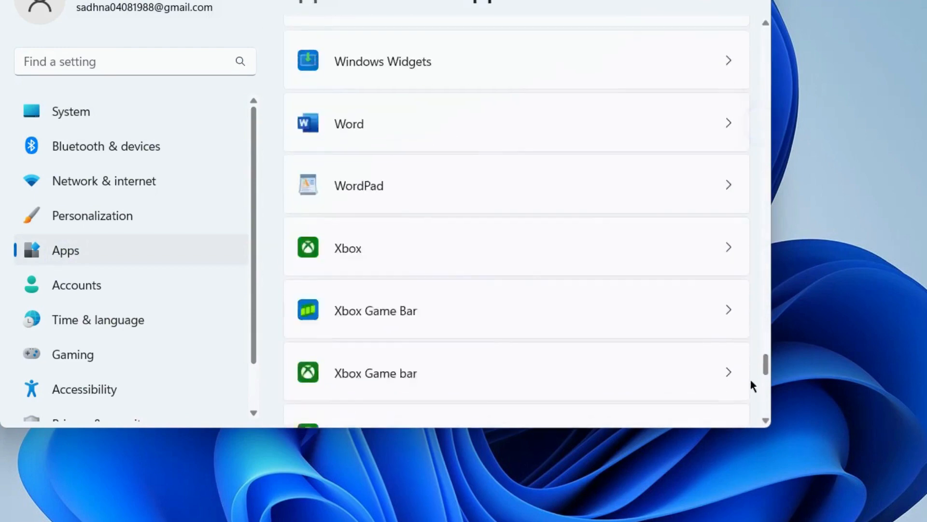
pyautogui.scroll(-3)
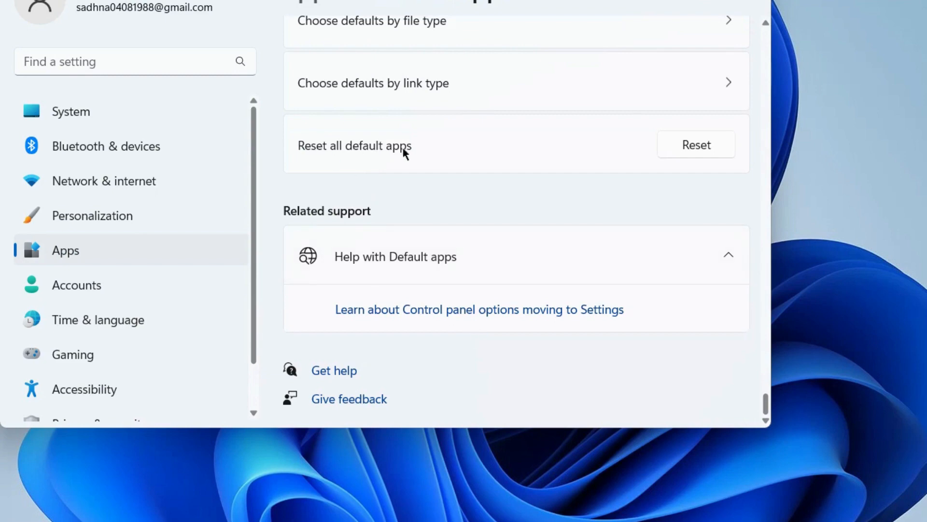
pyautogui.moveTo(697, 147)
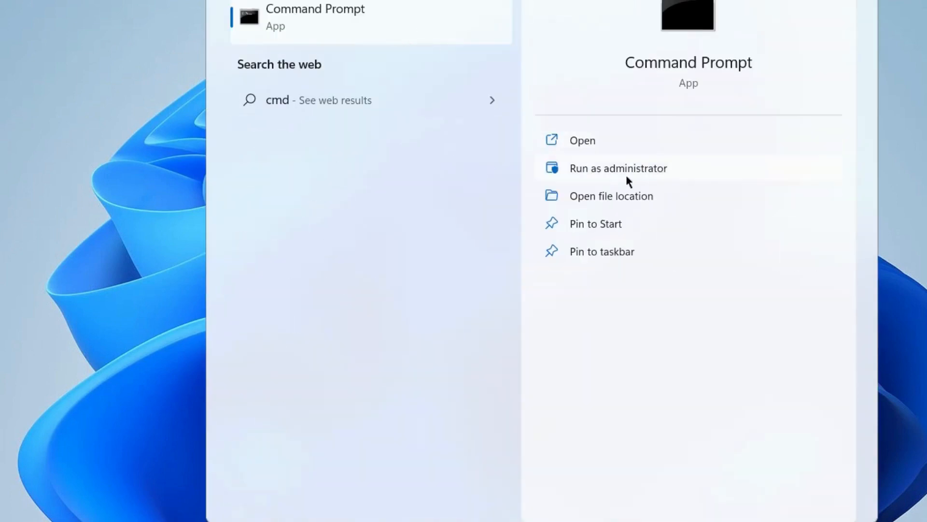
pyautogui.moveTo(607, 173)
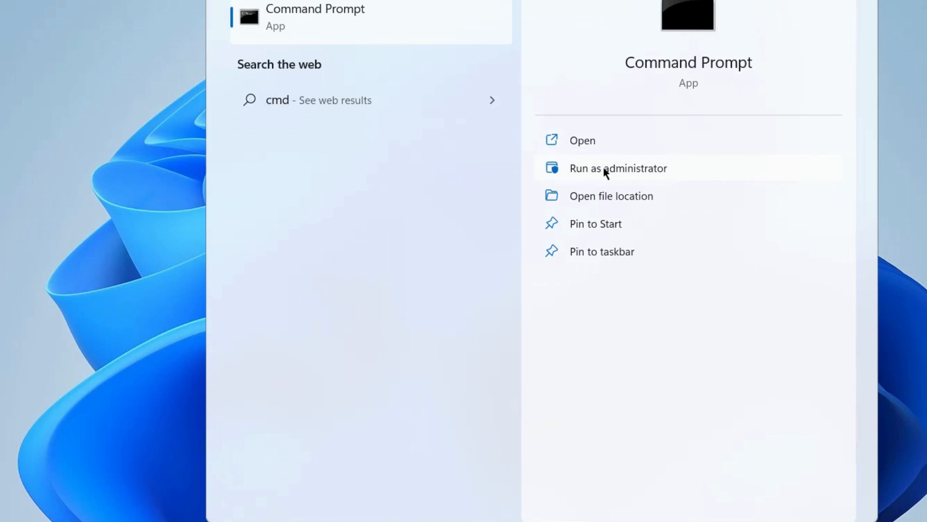
pyautogui.moveTo(848, 31)
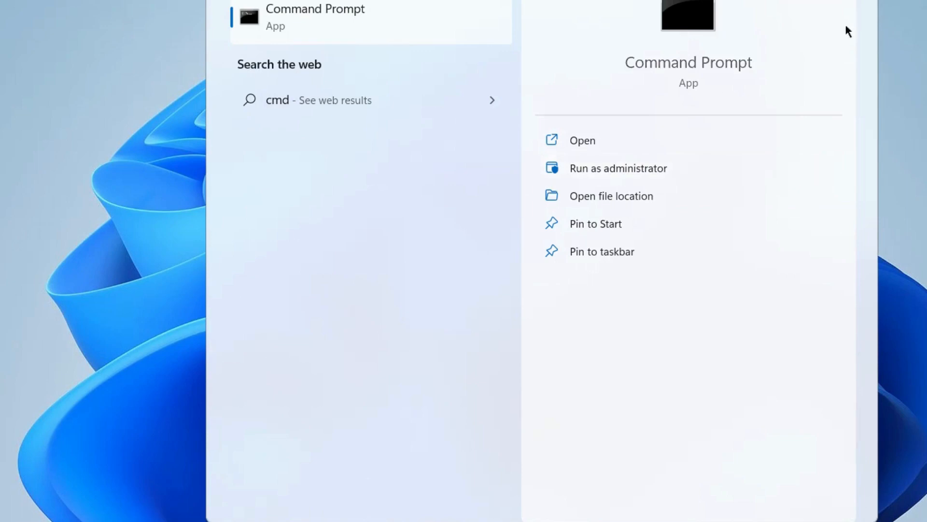
# - Run Command Prompt as administrator from the cmd search result
pyautogui.click(618, 168)
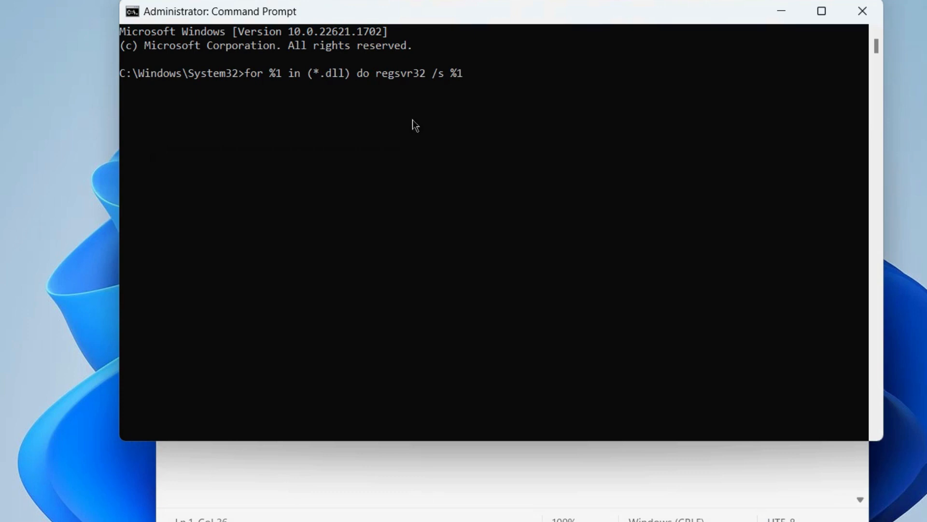
pyautogui.moveTo(435, 75)
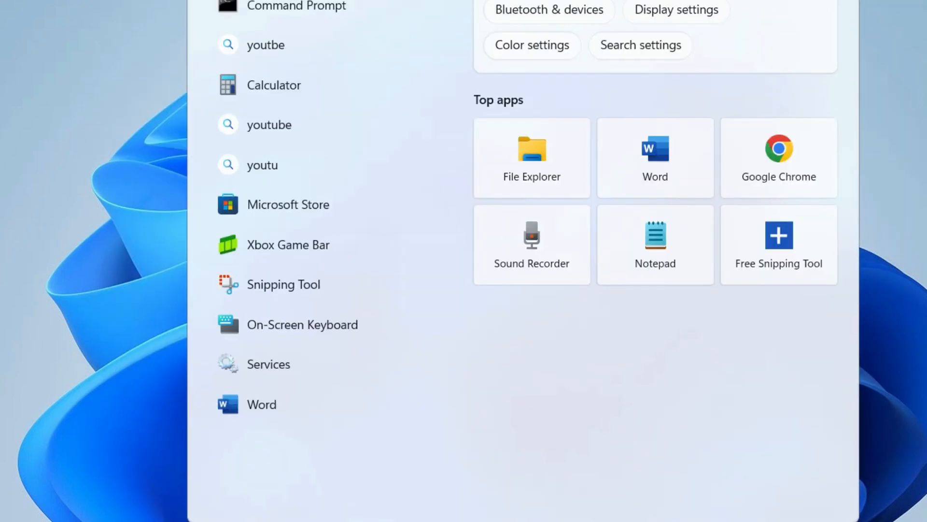
# - Search for PowerShell and run Windows PowerShell as administrator
pyautogui.write('powers')
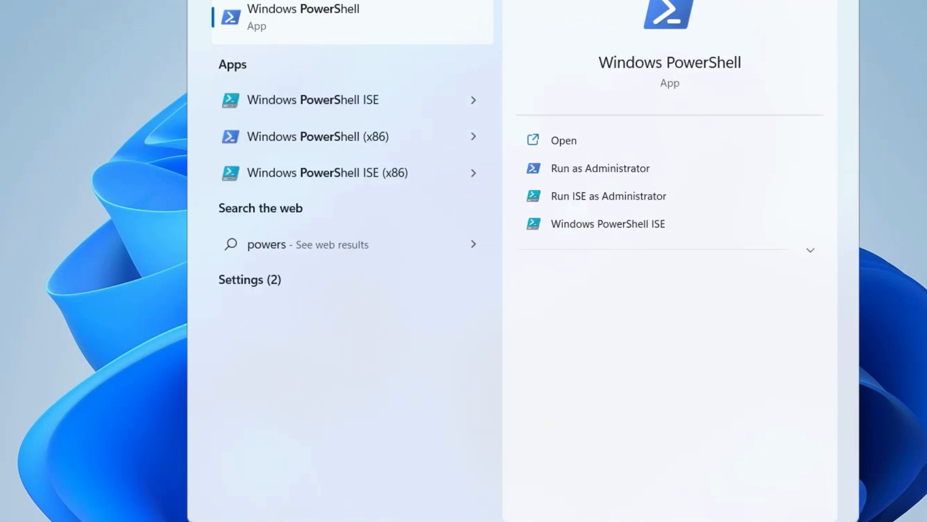
pyautogui.moveTo(630, 174)
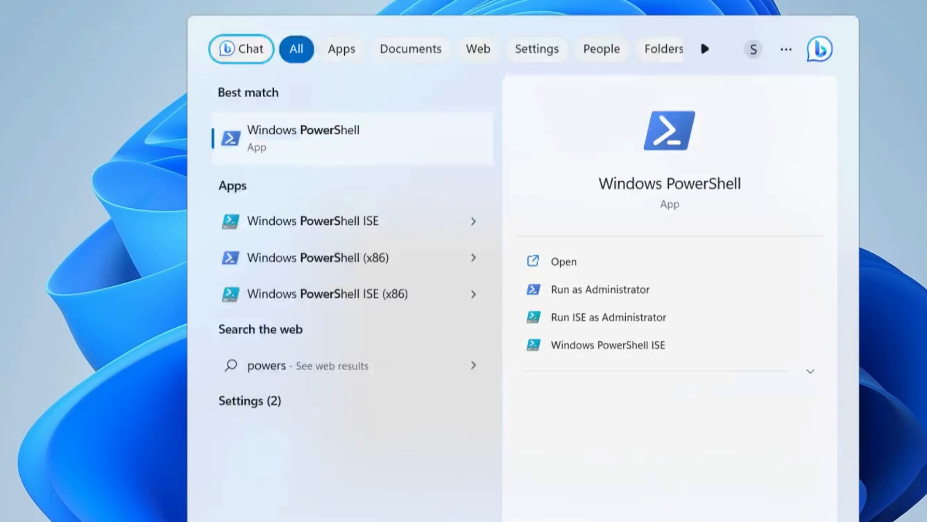
pyautogui.click(599, 288)
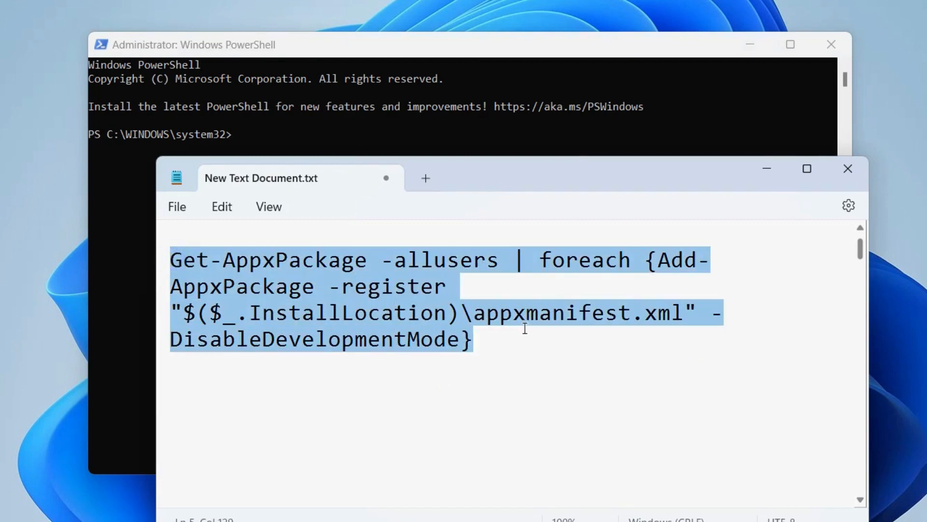
pyautogui.moveTo(248, 142)
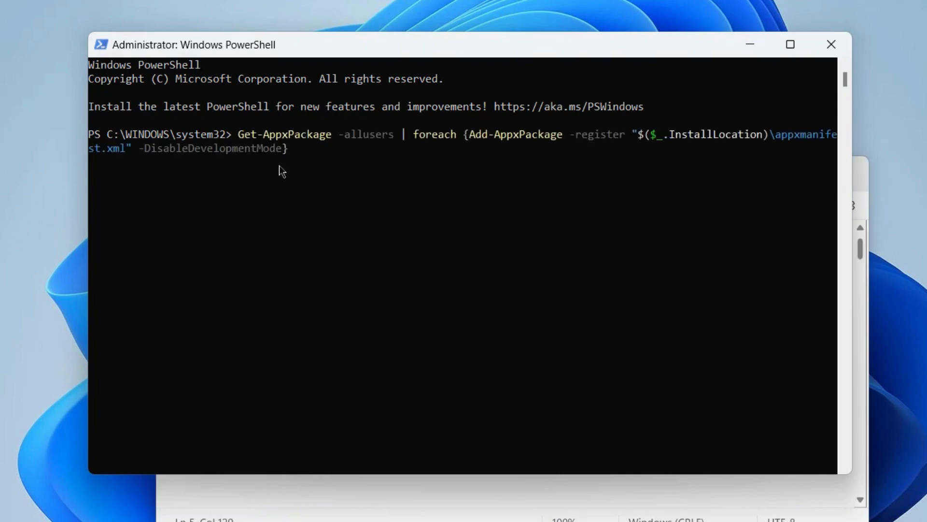
pyautogui.moveTo(472, 273)
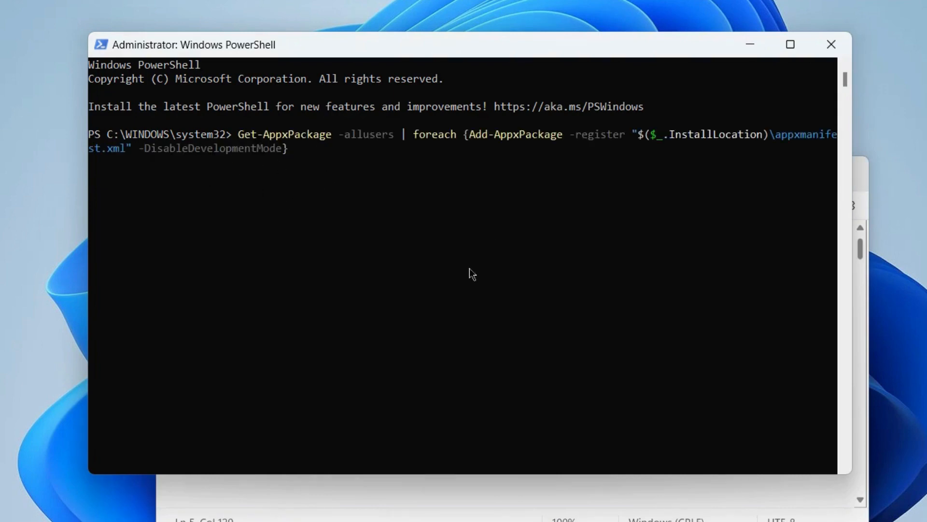
pyautogui.moveTo(588, 249)
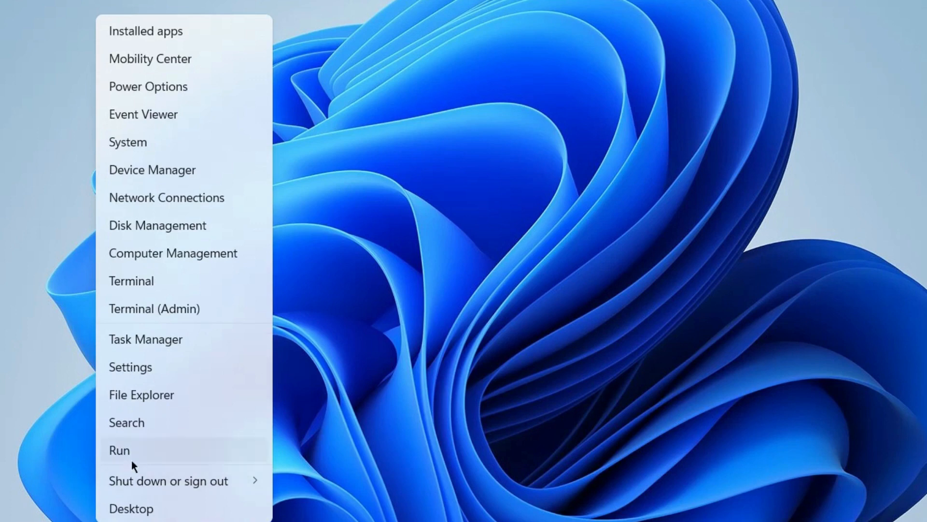
# - Run rstrui from the Run dialog to start the System Restore wizard
pyautogui.click(119, 450)
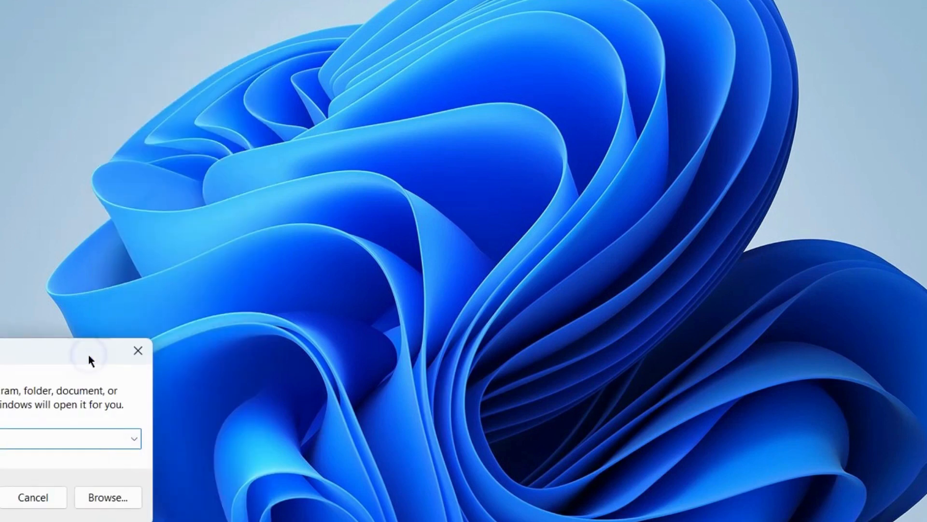
pyautogui.click(70, 438)
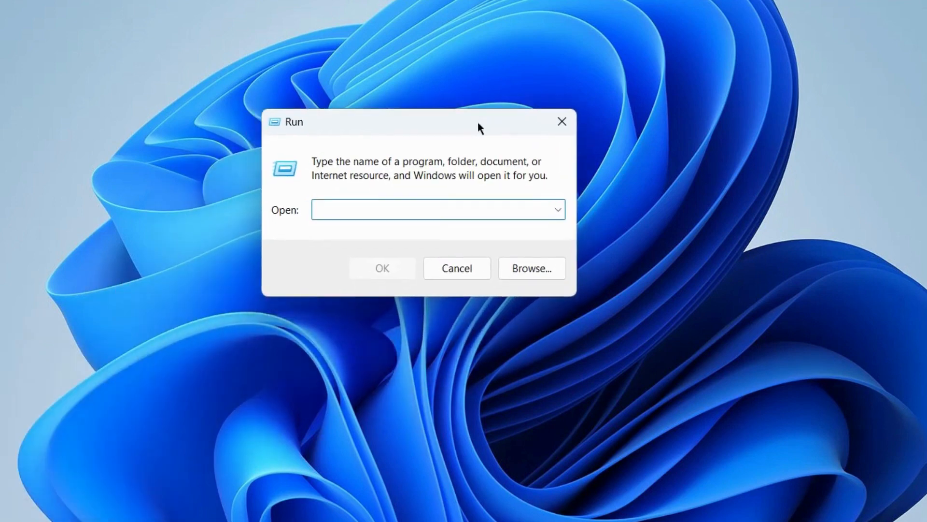
pyautogui.write('rstr')
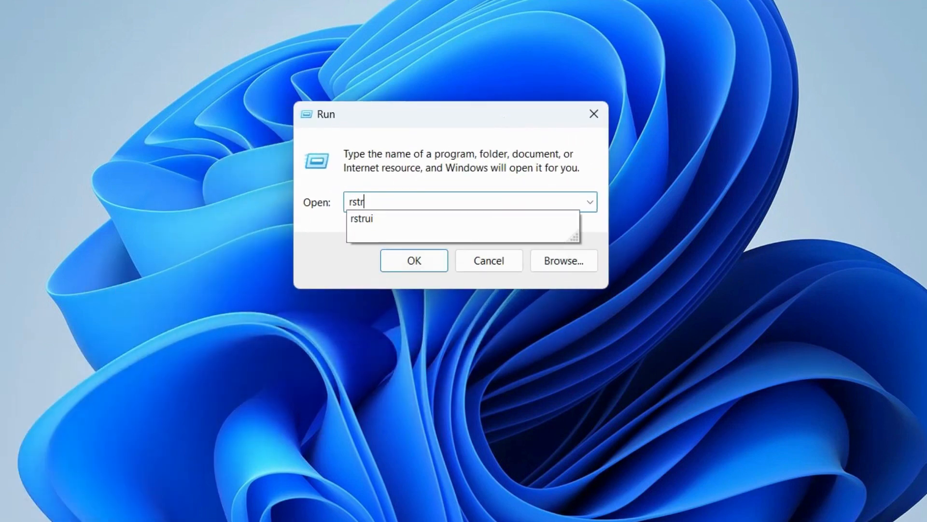
pyautogui.click(362, 219)
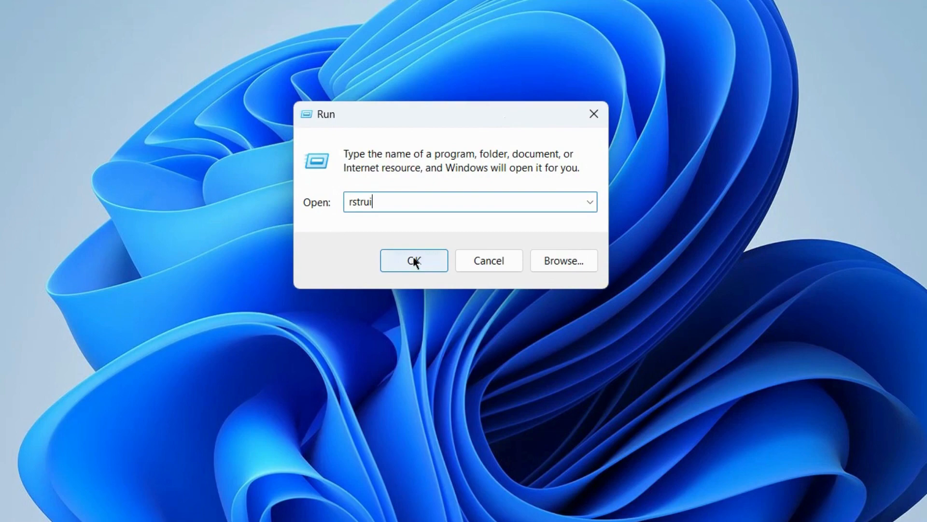
pyautogui.click(413, 260)
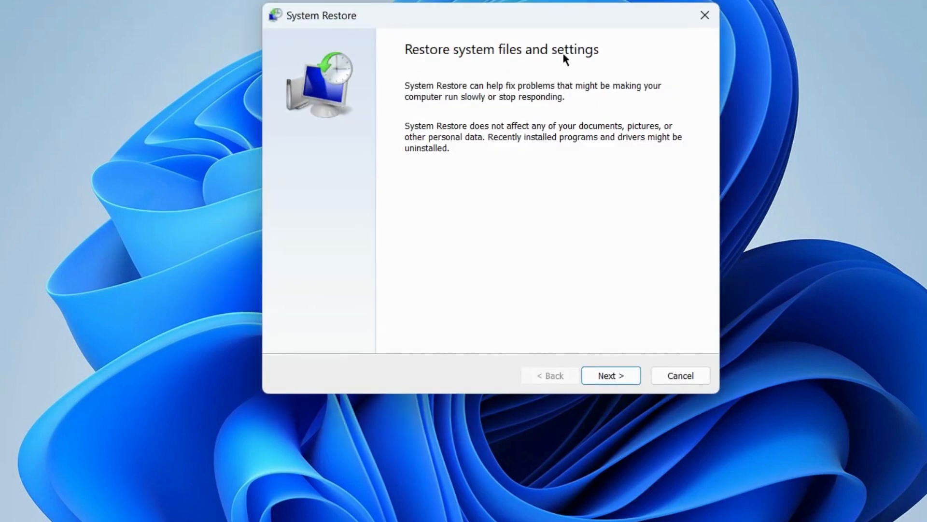
# - Advance to the confirmation page for the 30-05-2023 Language Pack Removal restore point
pyautogui.click(611, 375)
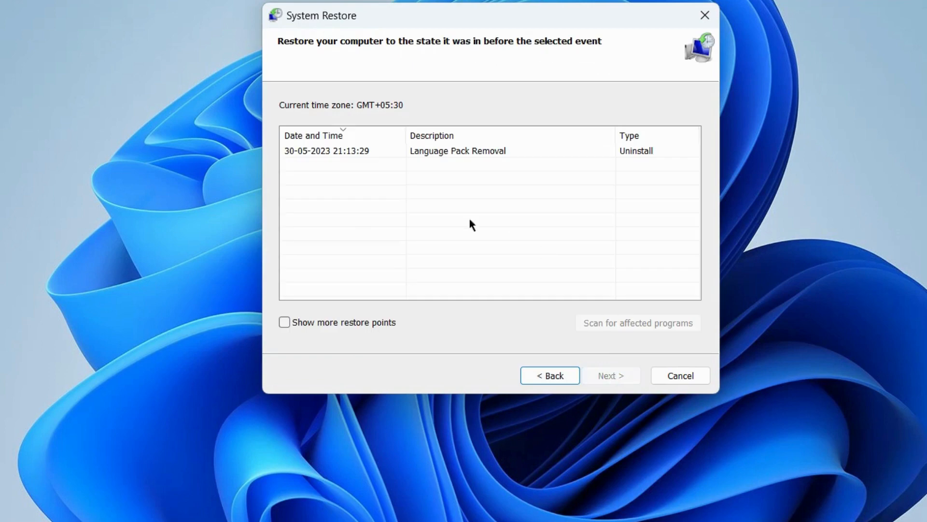
pyautogui.moveTo(523, 52)
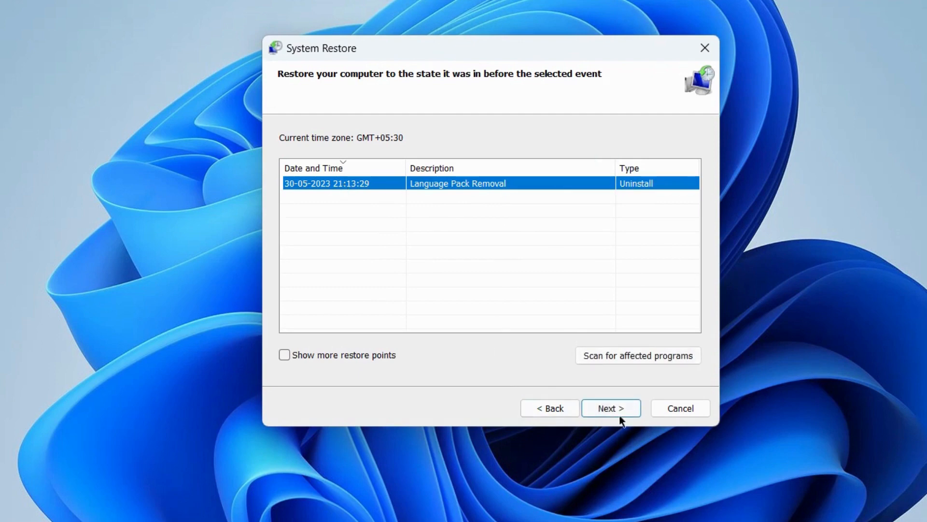
pyautogui.click(611, 408)
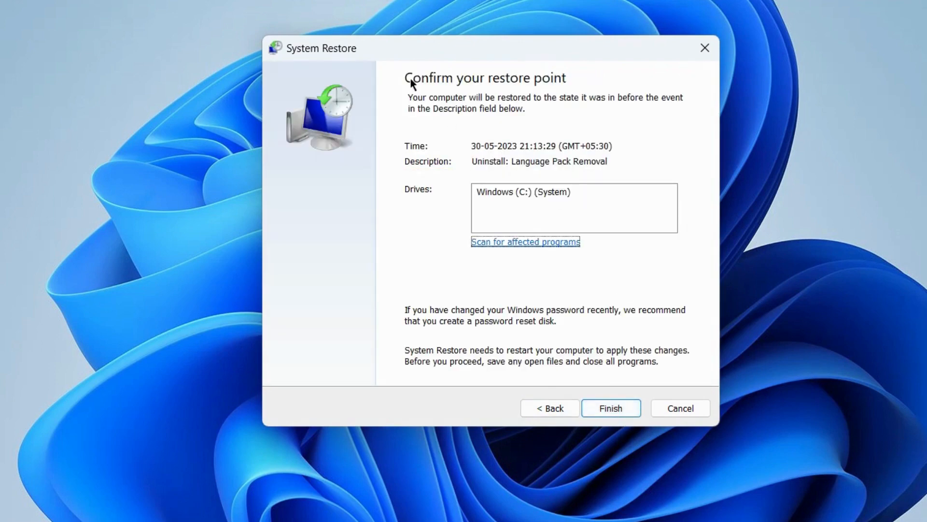
pyautogui.moveTo(553, 96)
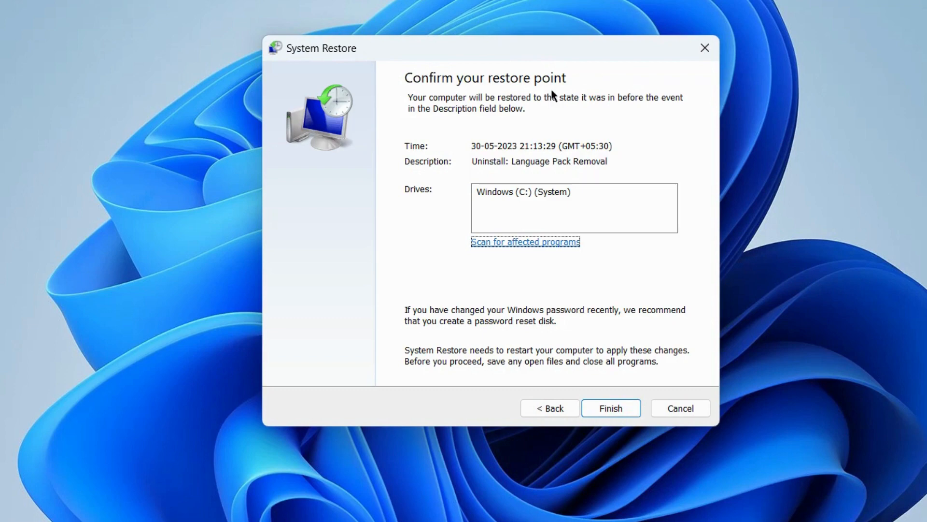